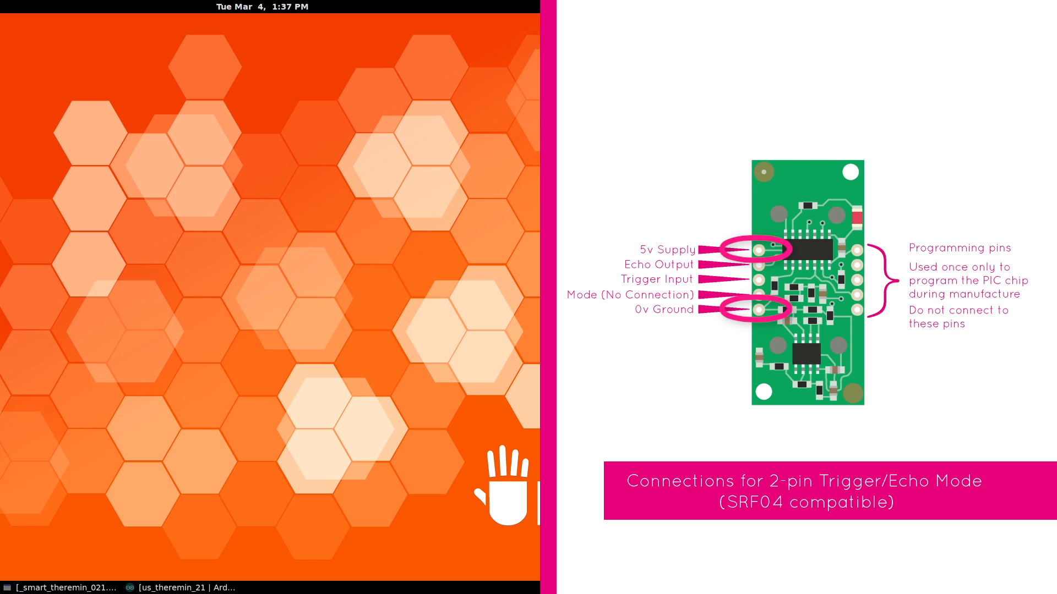
- Restore the us_theremin_21 sketch window from the taskbar to show its SRF05 pin definitions
{"action": "left_click", "coordinate": [181, 587]}
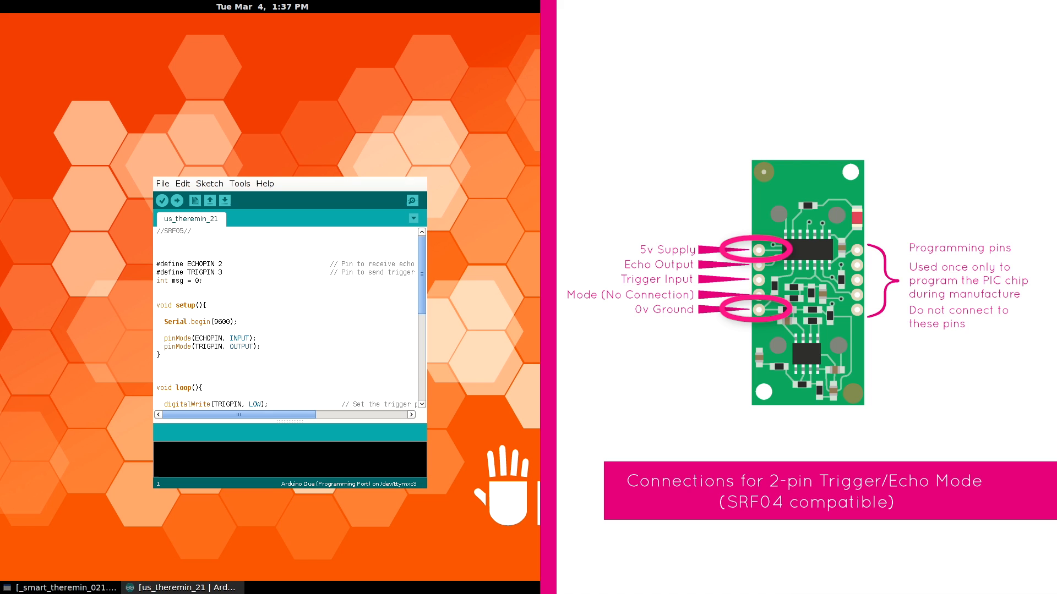
{"action": "left_click", "coordinate": [182, 587]}
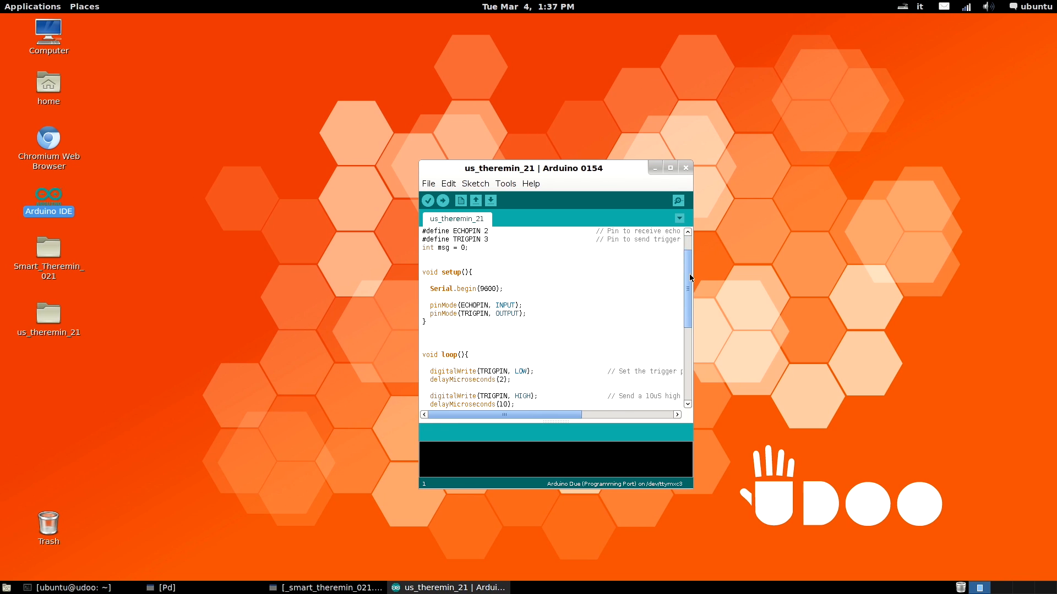
{"action": "scroll", "scroll_direction": "down", "scroll_amount": 3}
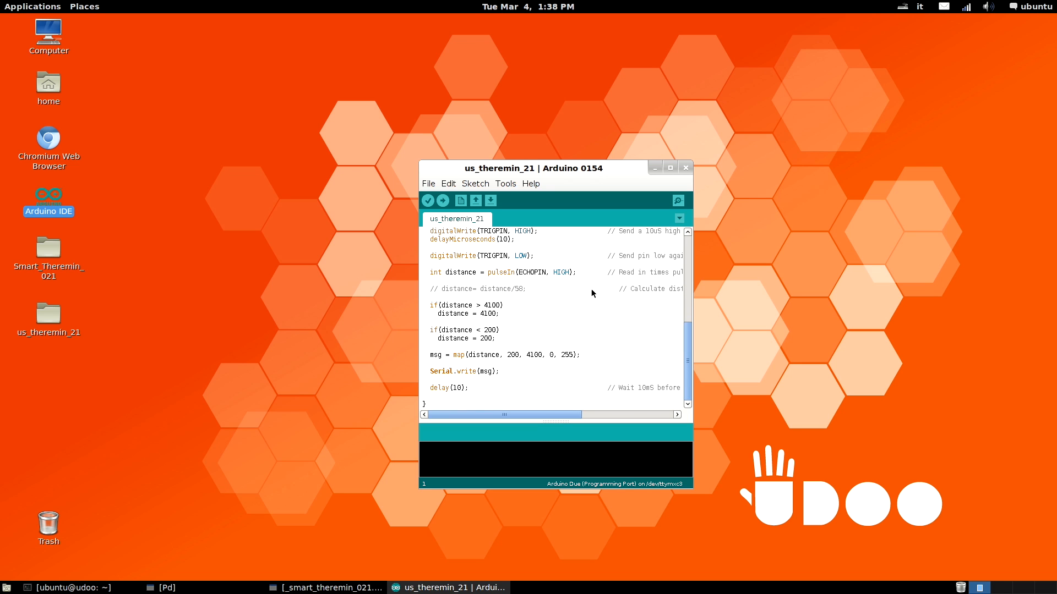
{"action": "mouse_move", "coordinate": [395, 345]}
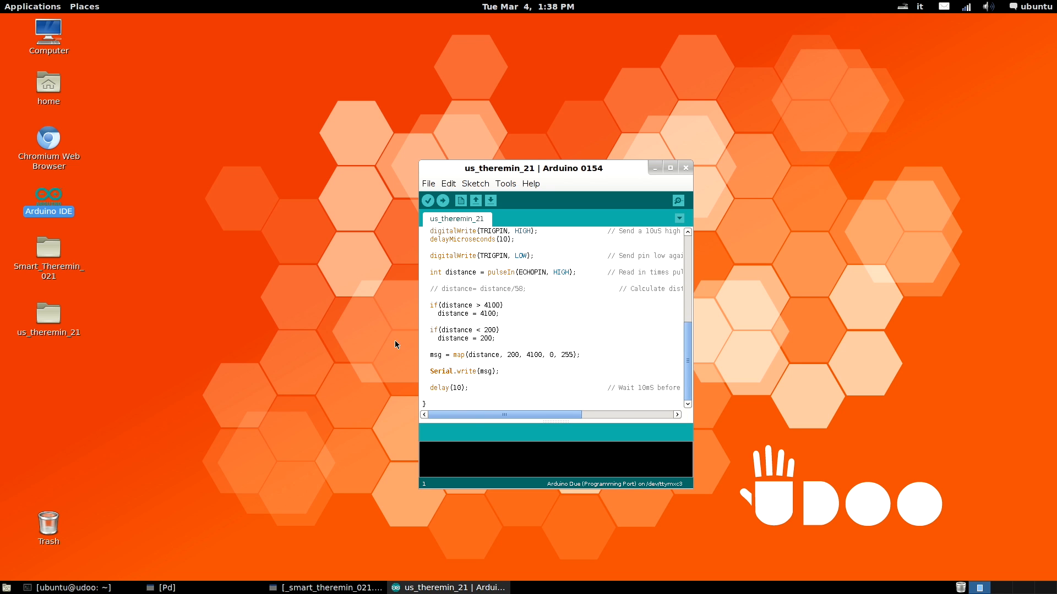
{"action": "mouse_move", "coordinate": [395, 329]}
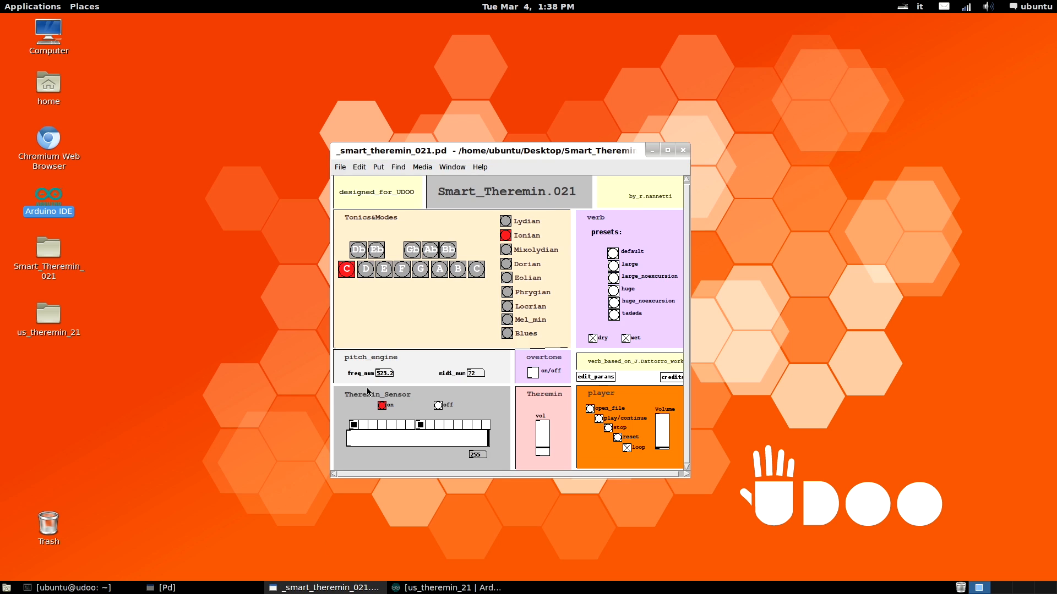
{"action": "mouse_move", "coordinate": [557, 176]}
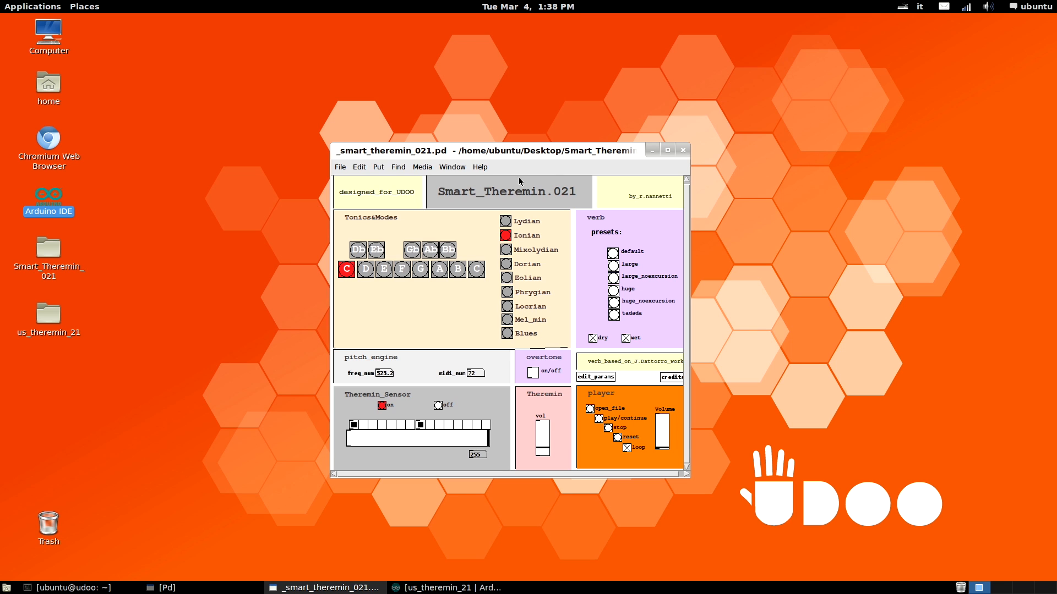
{"action": "mouse_move", "coordinate": [395, 263]}
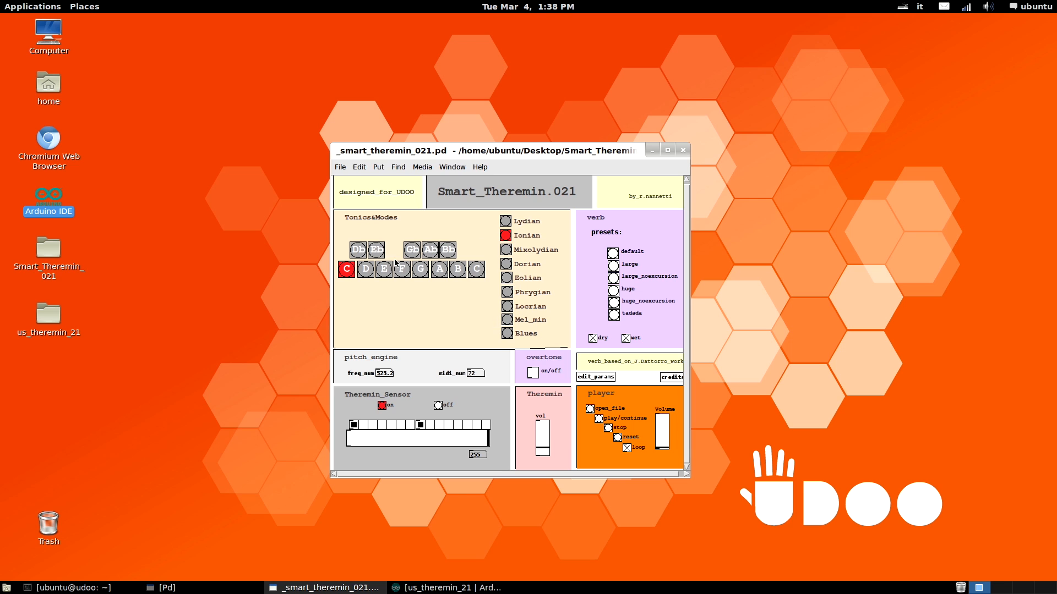
{"action": "mouse_move", "coordinate": [542, 442]}
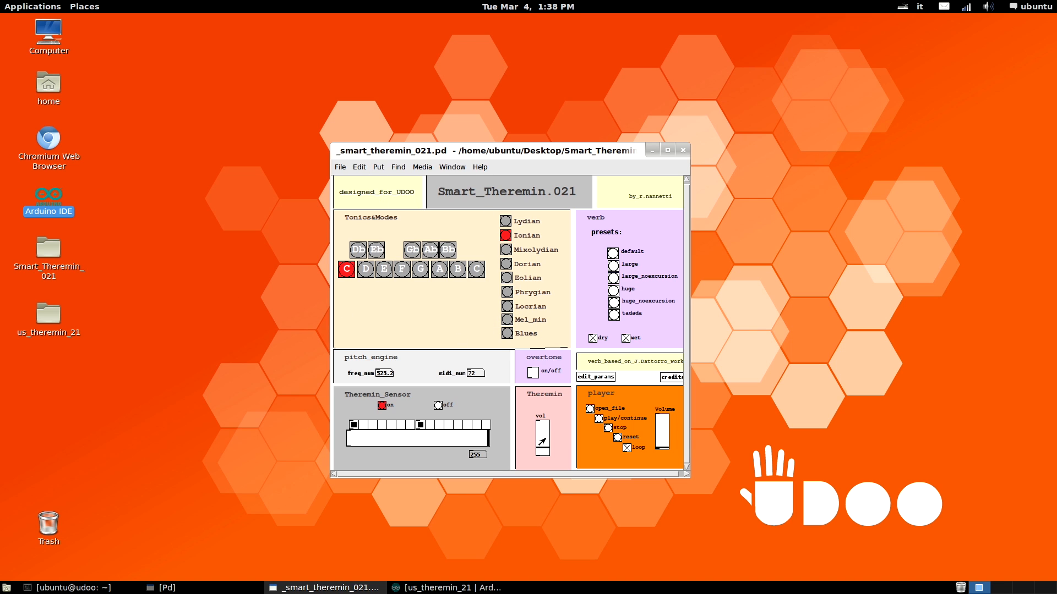
{"action": "mouse_move", "coordinate": [561, 326]}
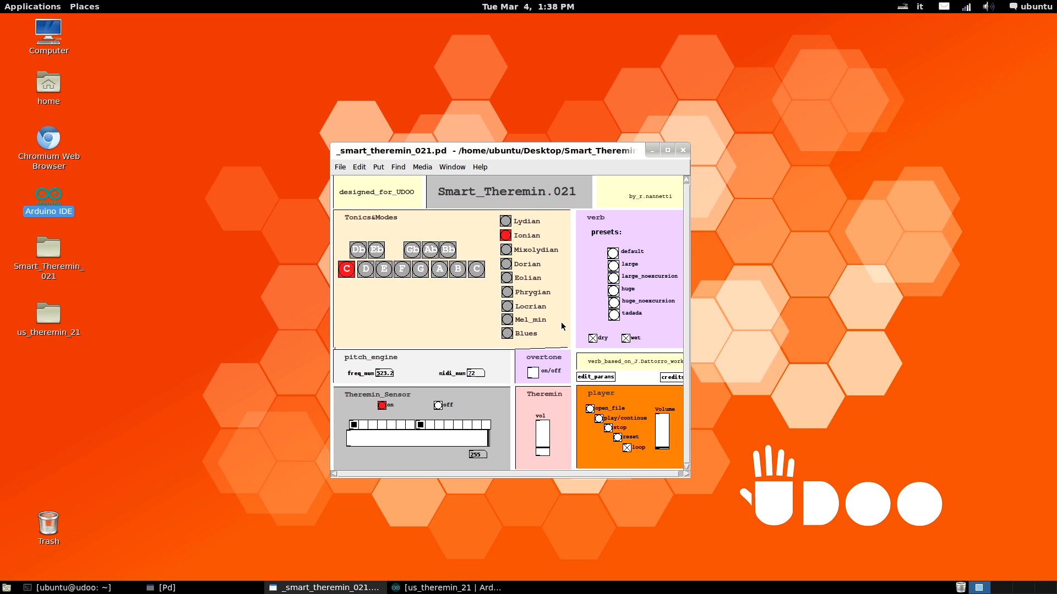
{"action": "mouse_move", "coordinate": [558, 325]}
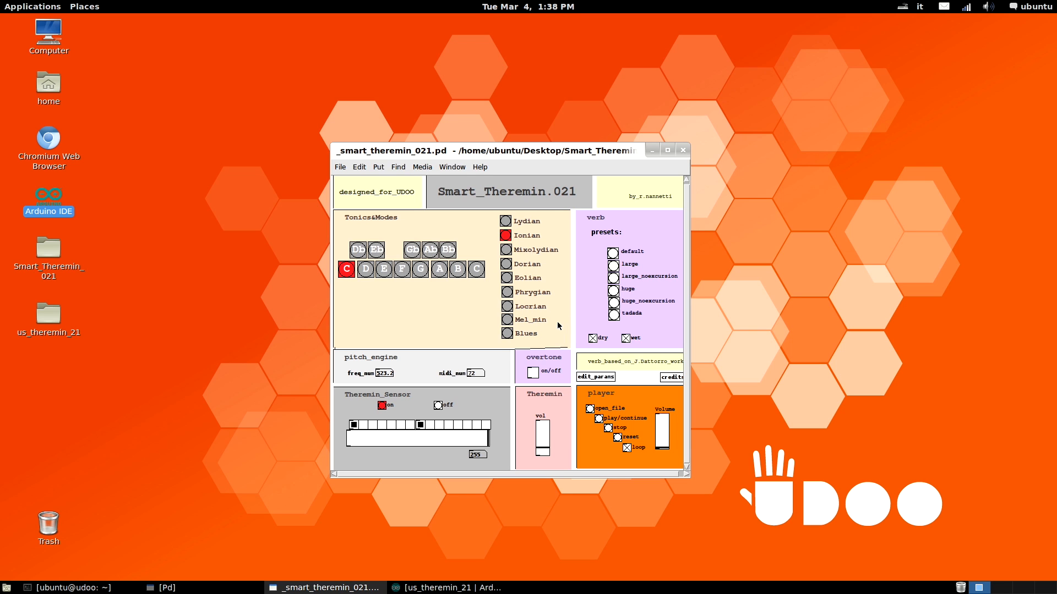
{"action": "mouse_move", "coordinate": [298, 400]}
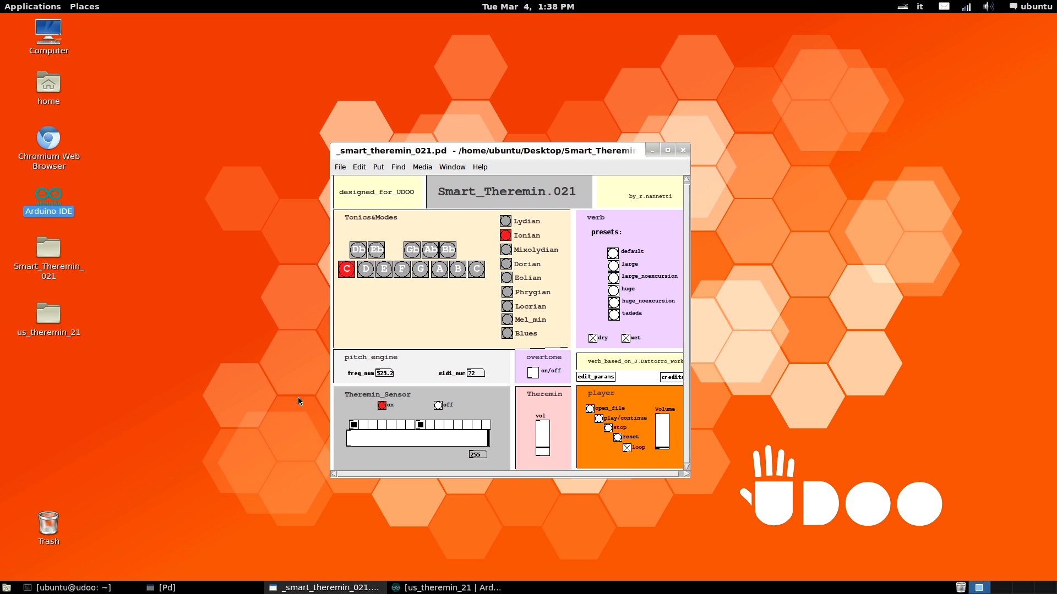